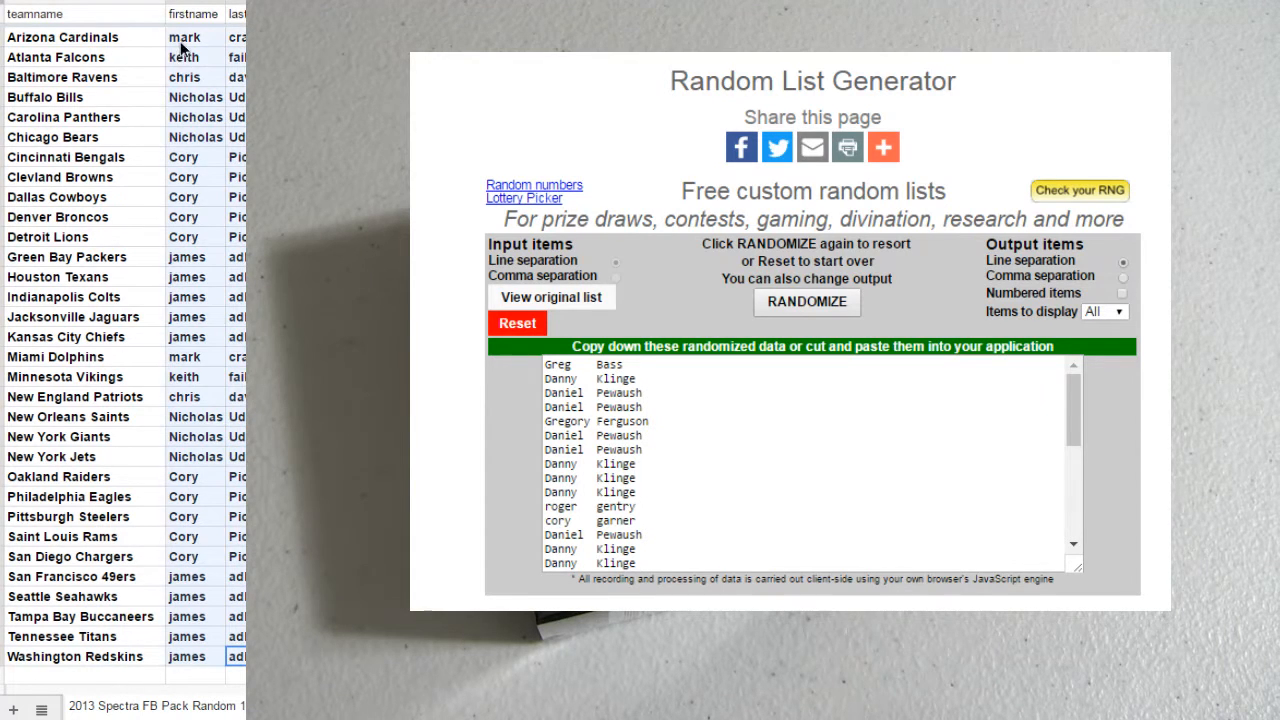
{"action": "mouse_move", "coordinate": [516, 328]}
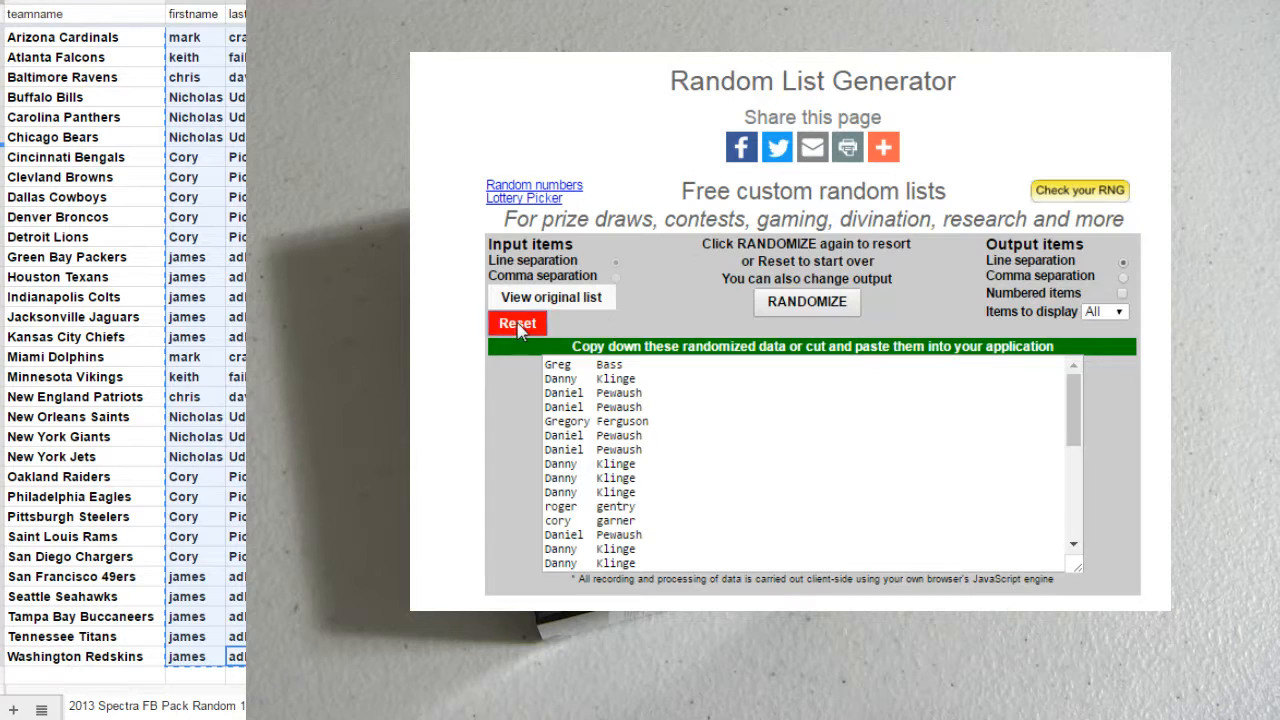
Reset to the original participant names, then shuffle them repeatedly into a fresh random order
{"action": "left_click", "coordinate": [516, 324]}
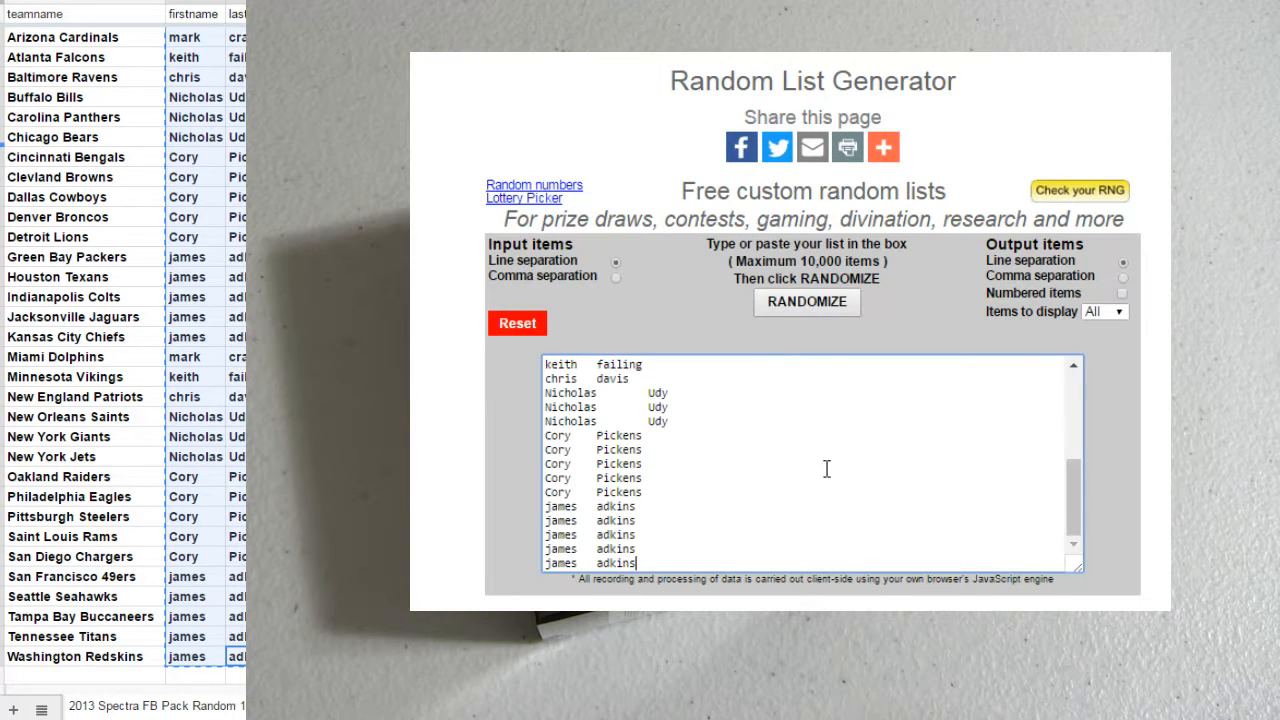
{"action": "left_click", "coordinate": [806, 304]}
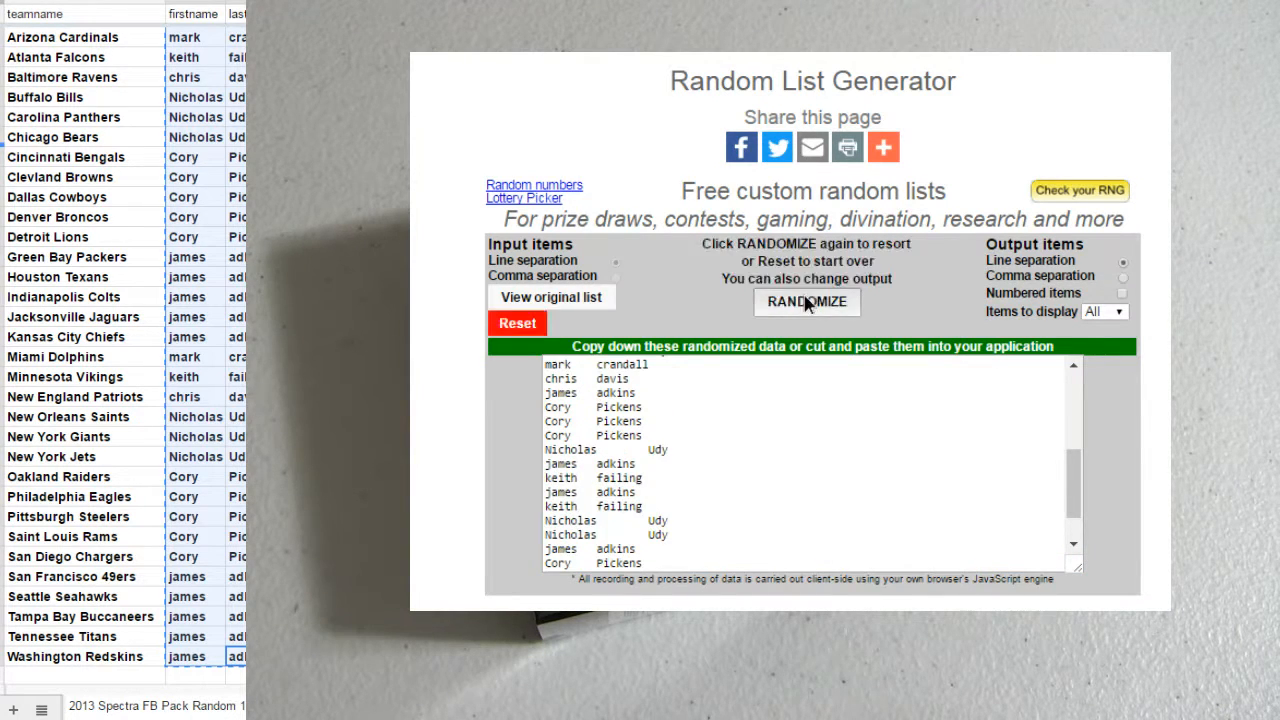
{"action": "left_click", "coordinate": [806, 302]}
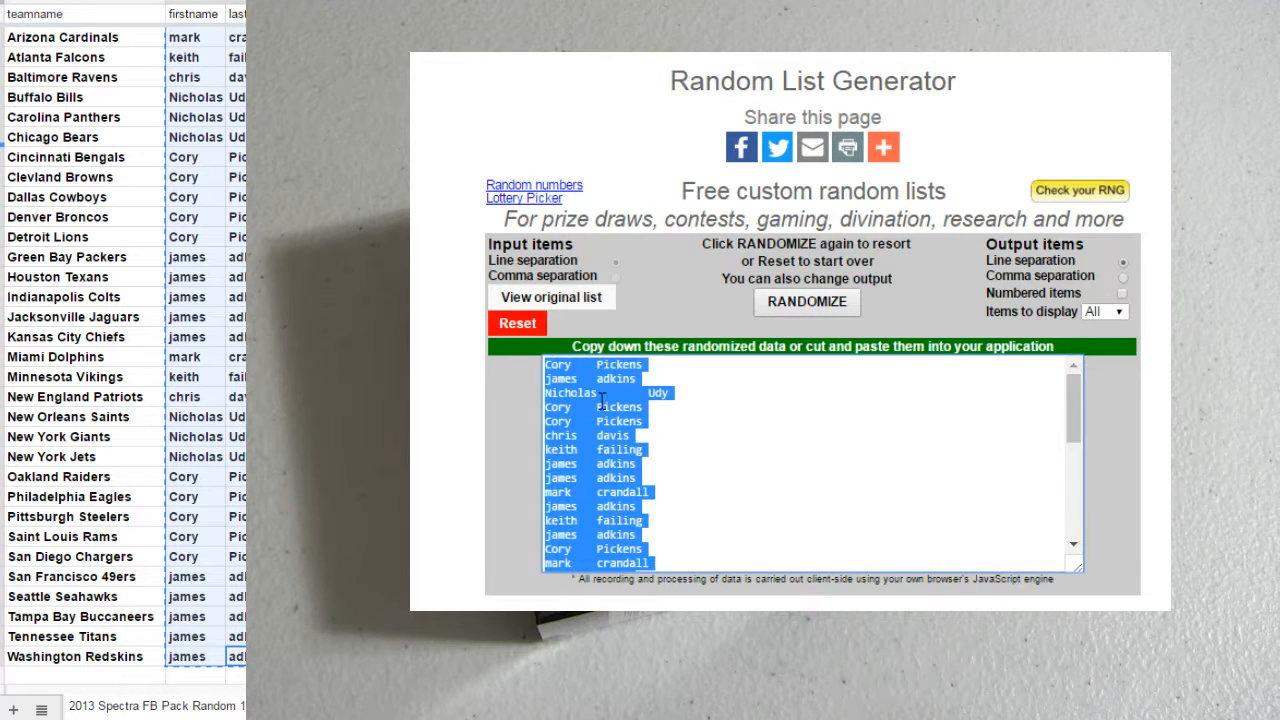
{"action": "left_click", "coordinate": [806, 304]}
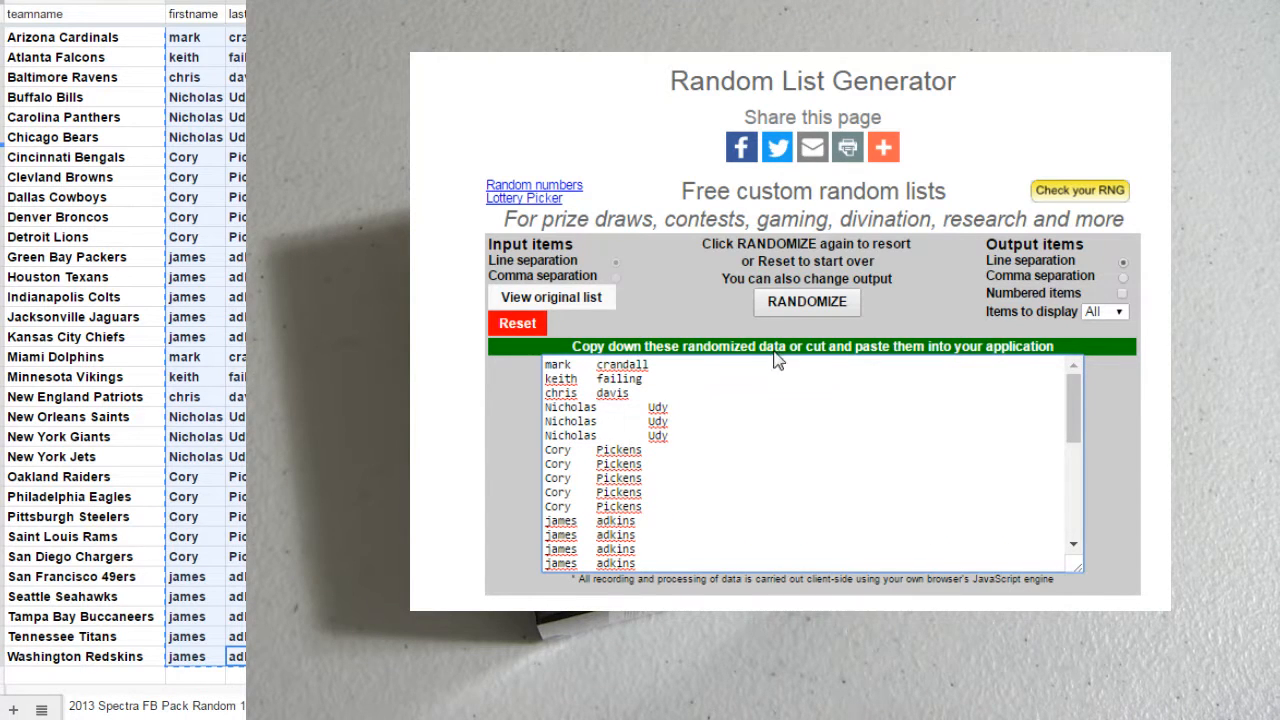
Reshuffle the owner names once more and copy the entire randomized output list
{"action": "left_click", "coordinate": [806, 302]}
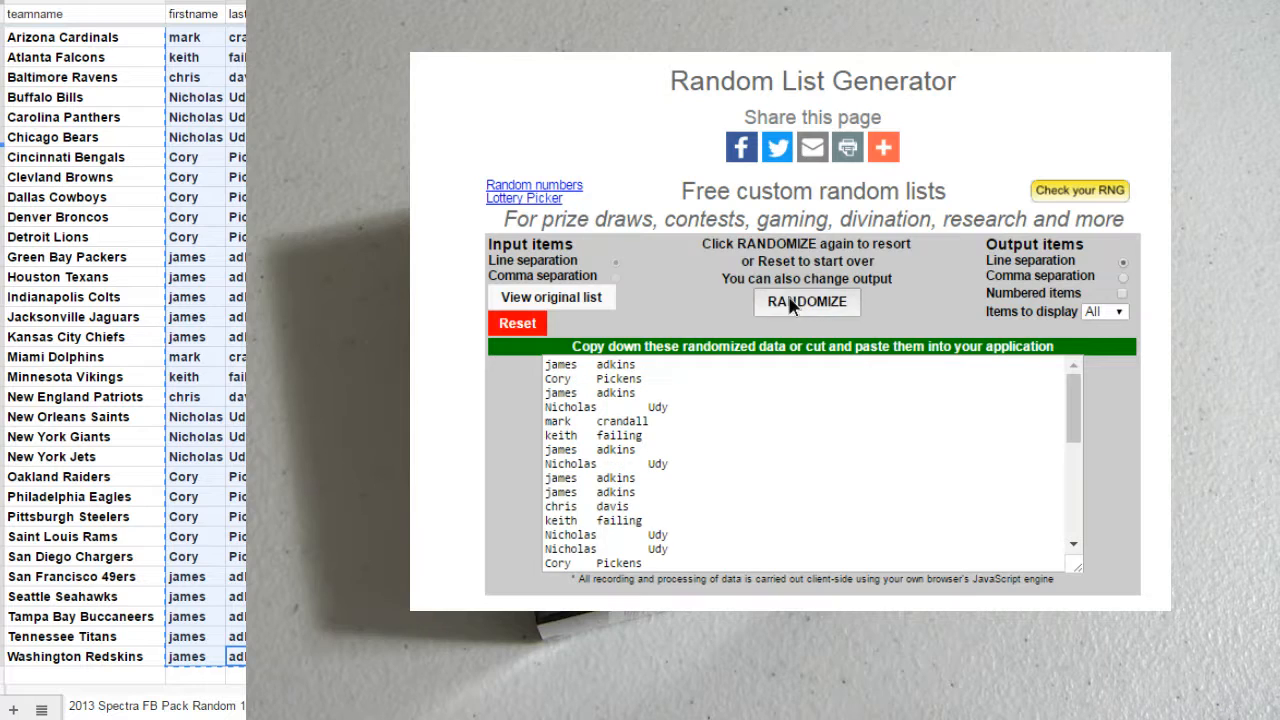
{"action": "left_click", "coordinate": [806, 302]}
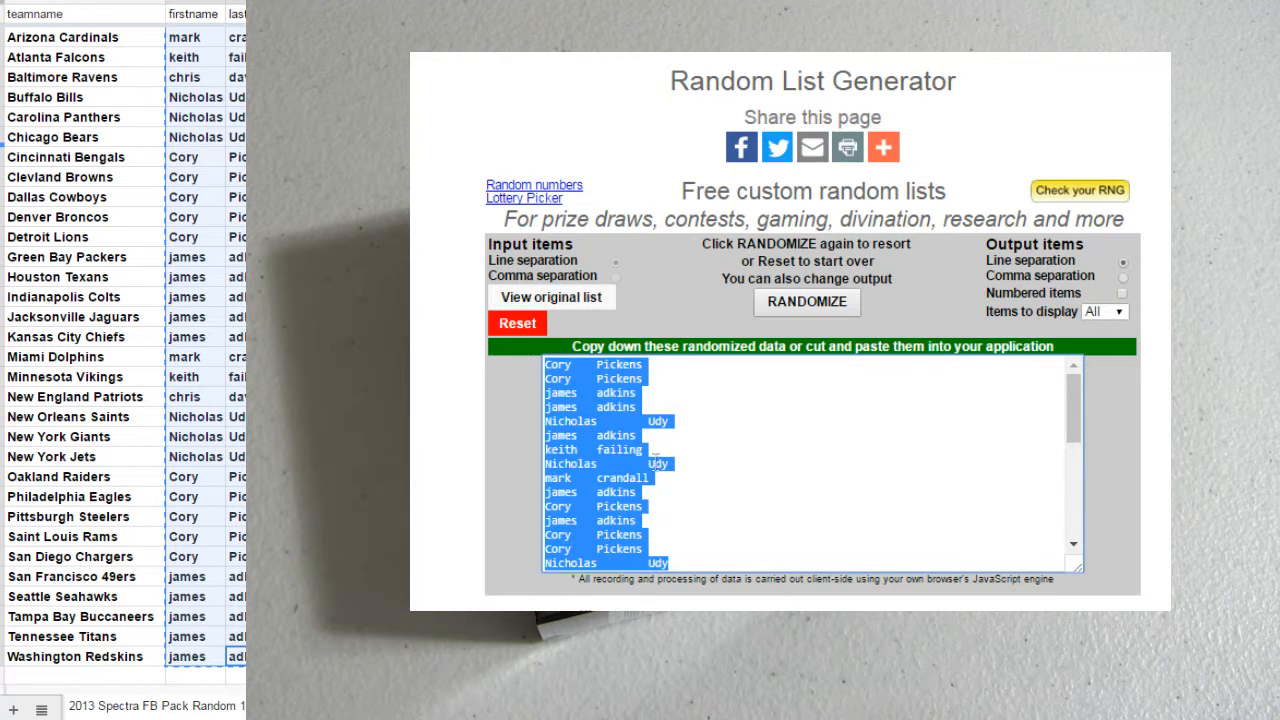
Paste the randomized names into the first-name column beside the NFL teams
{"action": "left_click", "coordinate": [806, 304]}
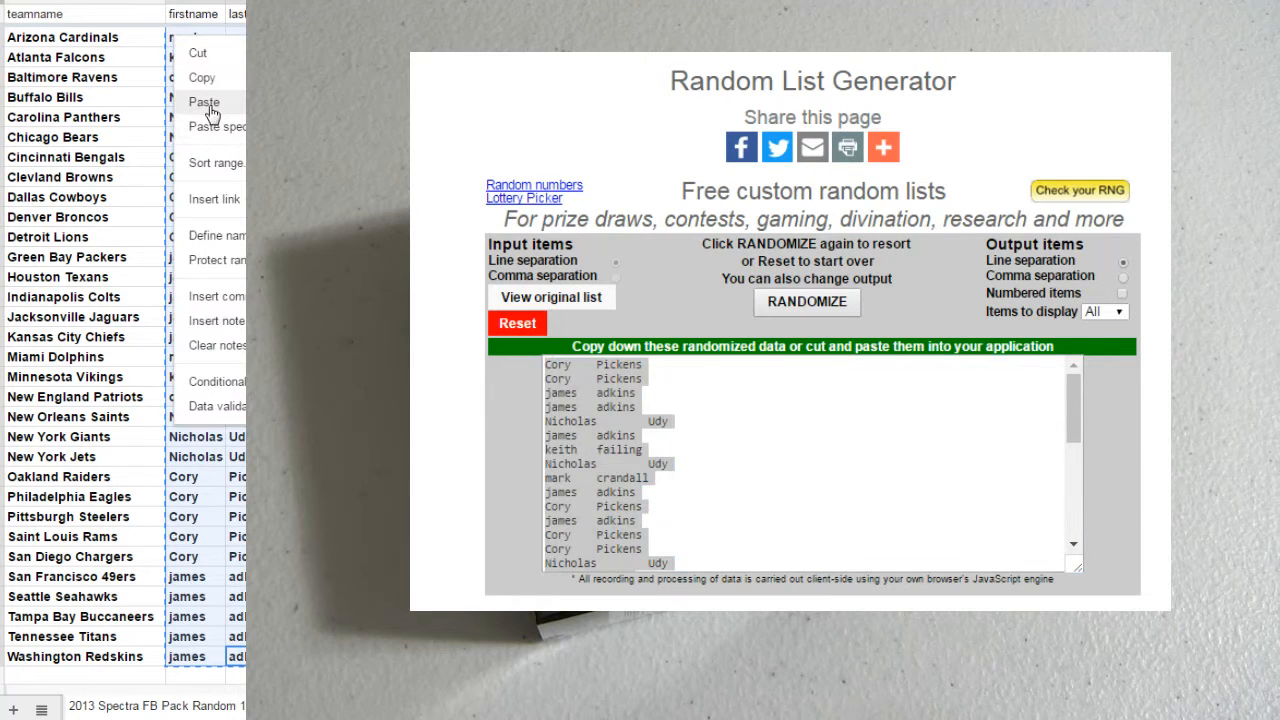
{"action": "left_click", "coordinate": [204, 102]}
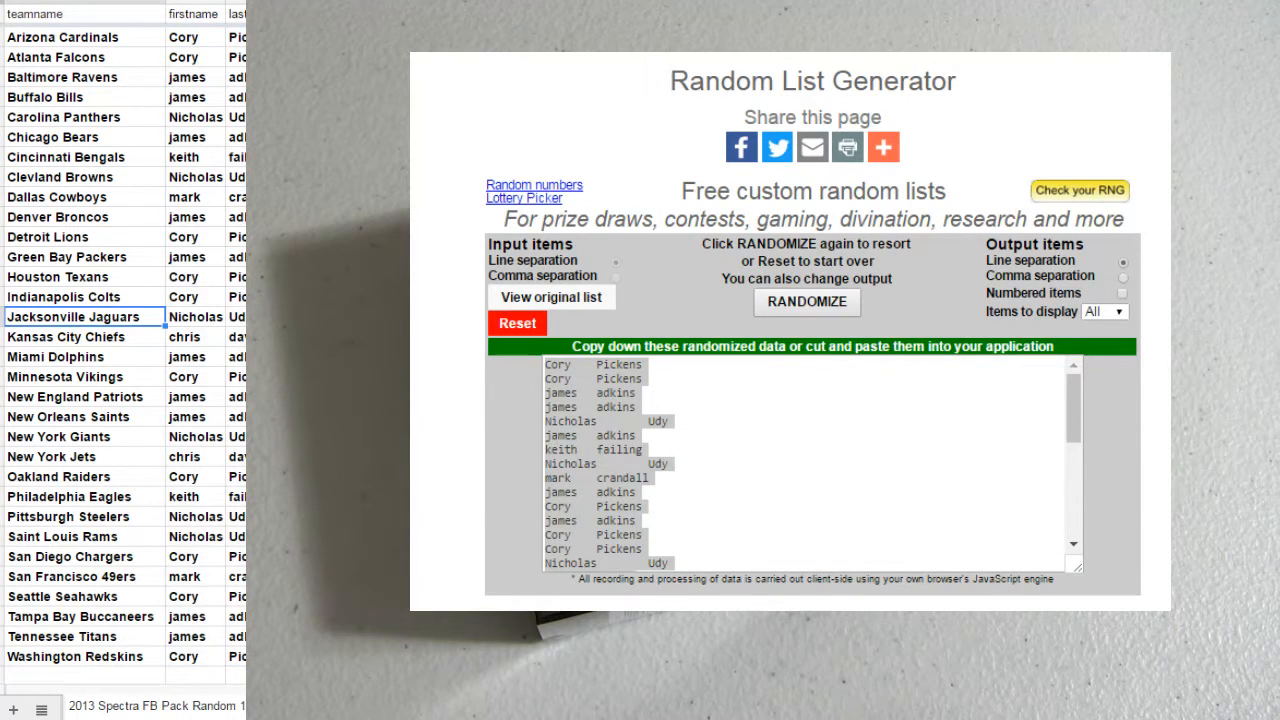